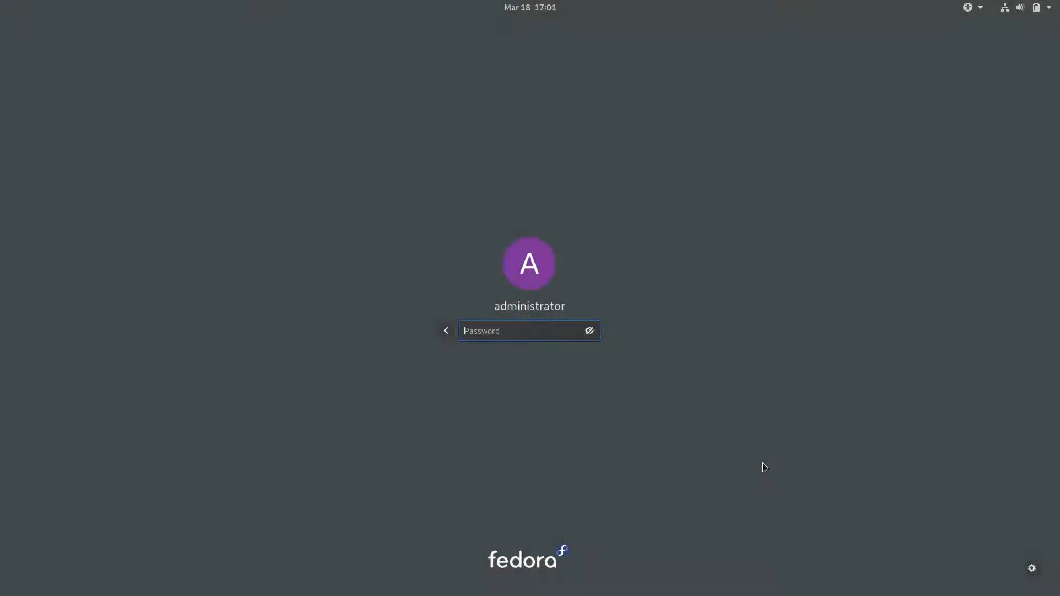
mouse_move(808, 486)
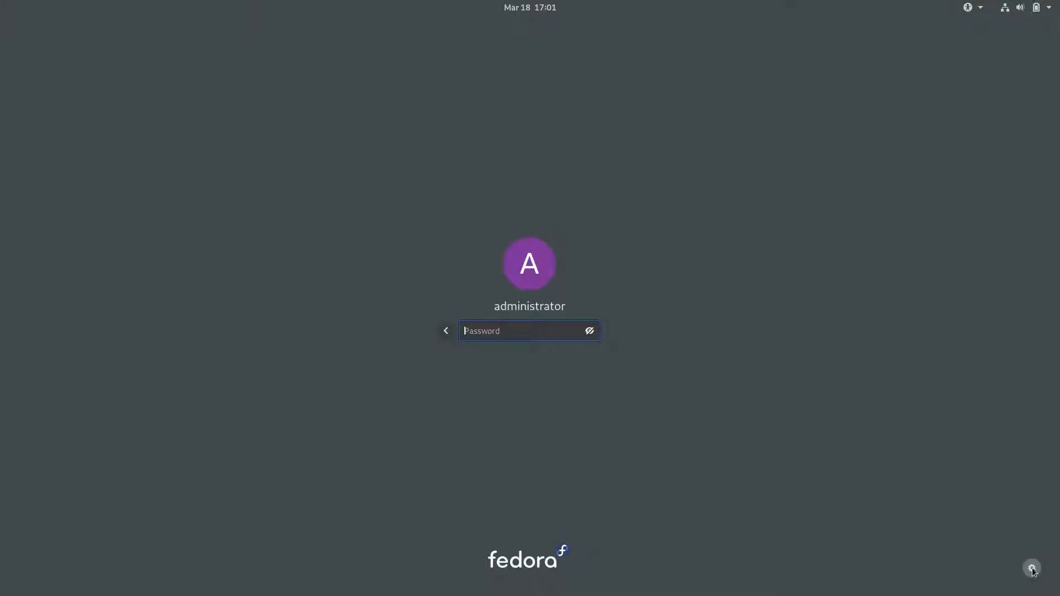
Step: List the login screen's desktop sessions, with plain GNOME selected
left_click(1031, 567)
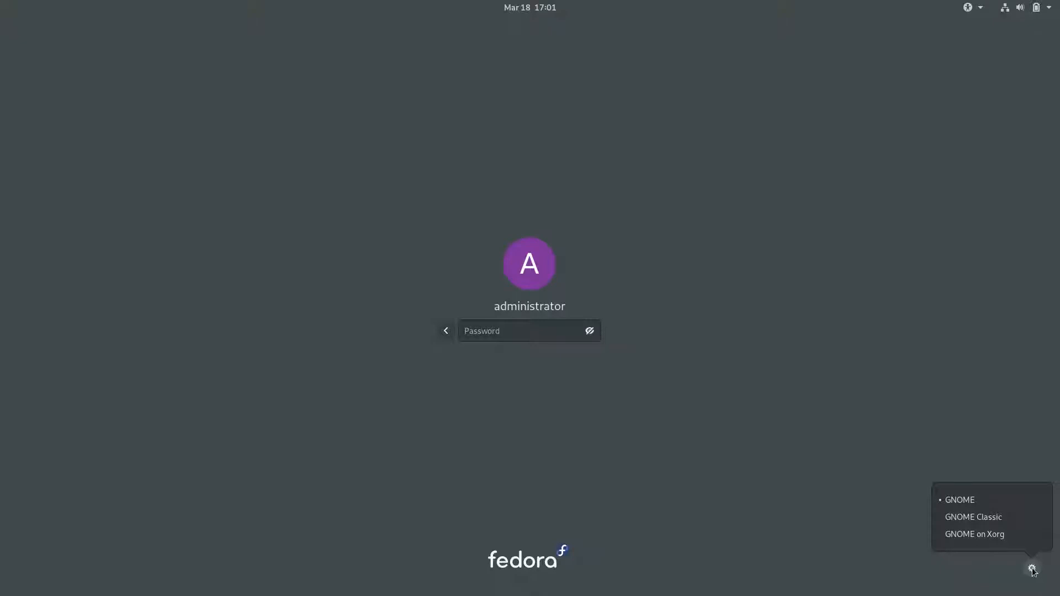
mouse_move(1009, 554)
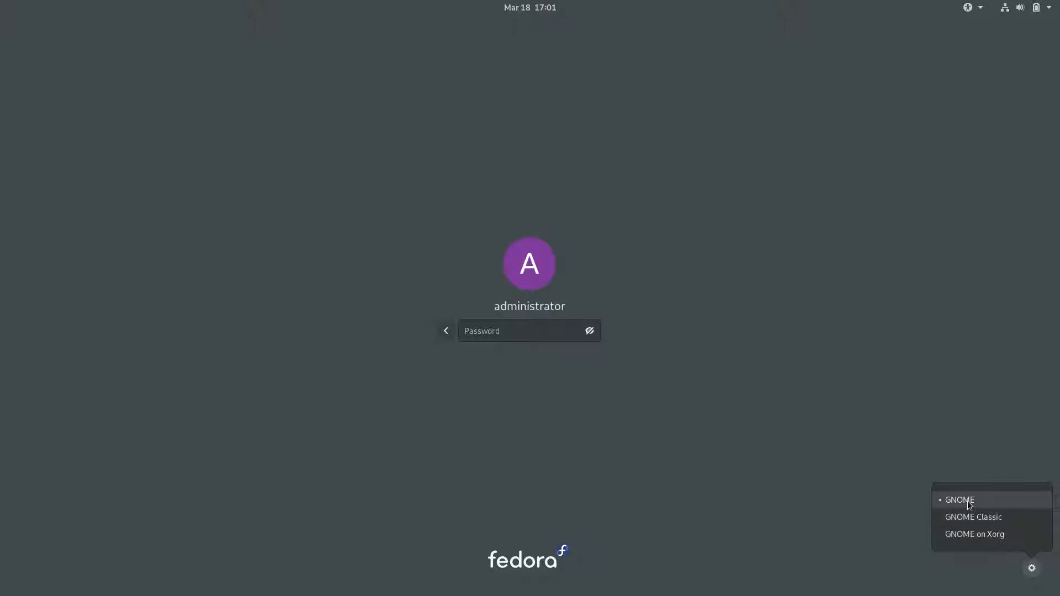
mouse_move(979, 524)
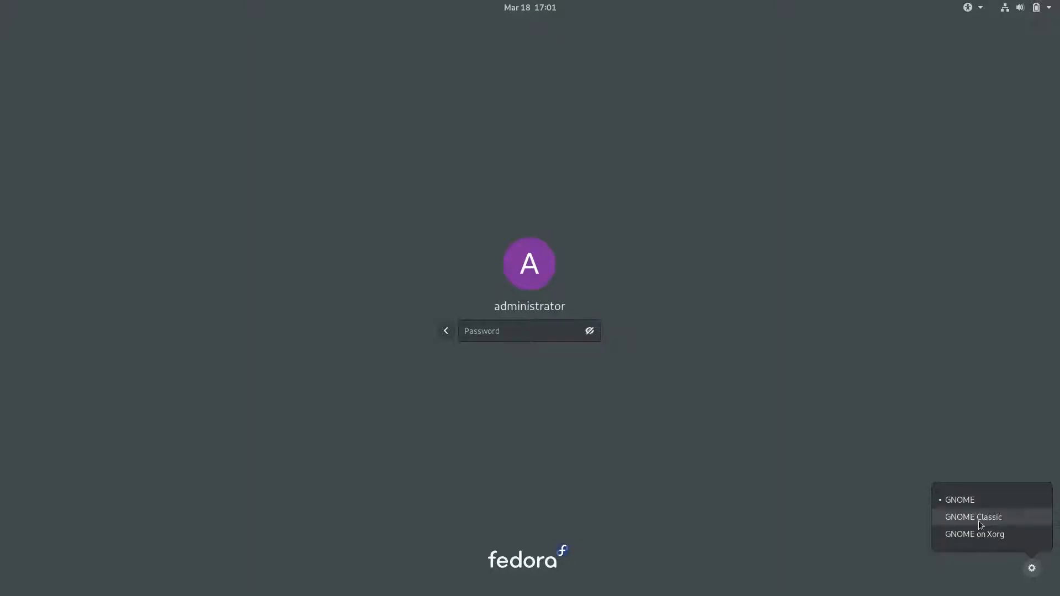
mouse_move(974, 534)
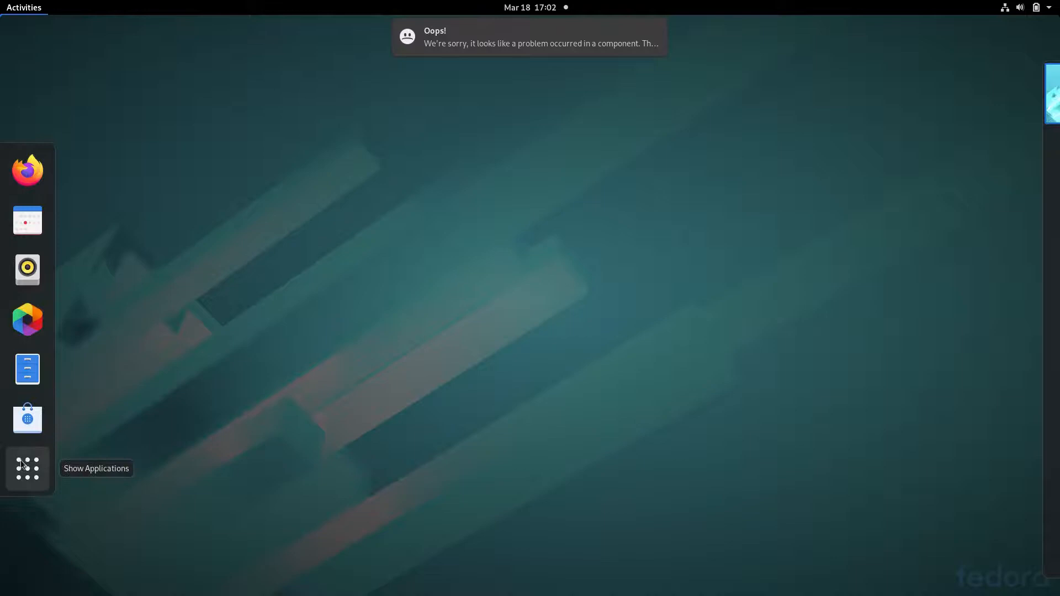
Step: Launch Terminal from the Utilities app folder, then begin an overview app search
left_click(27, 468)
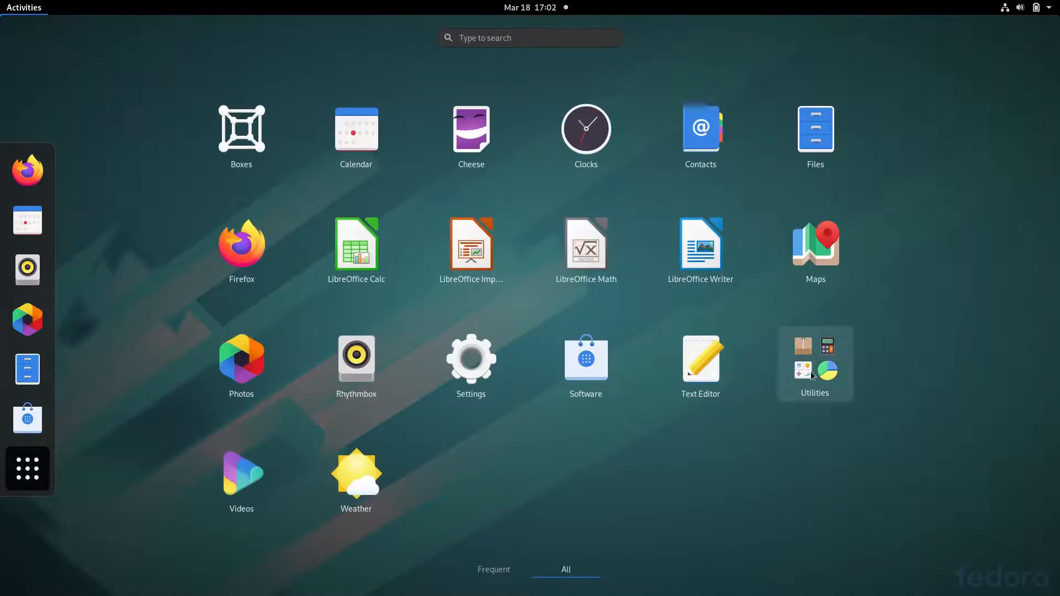
left_click(815, 363)
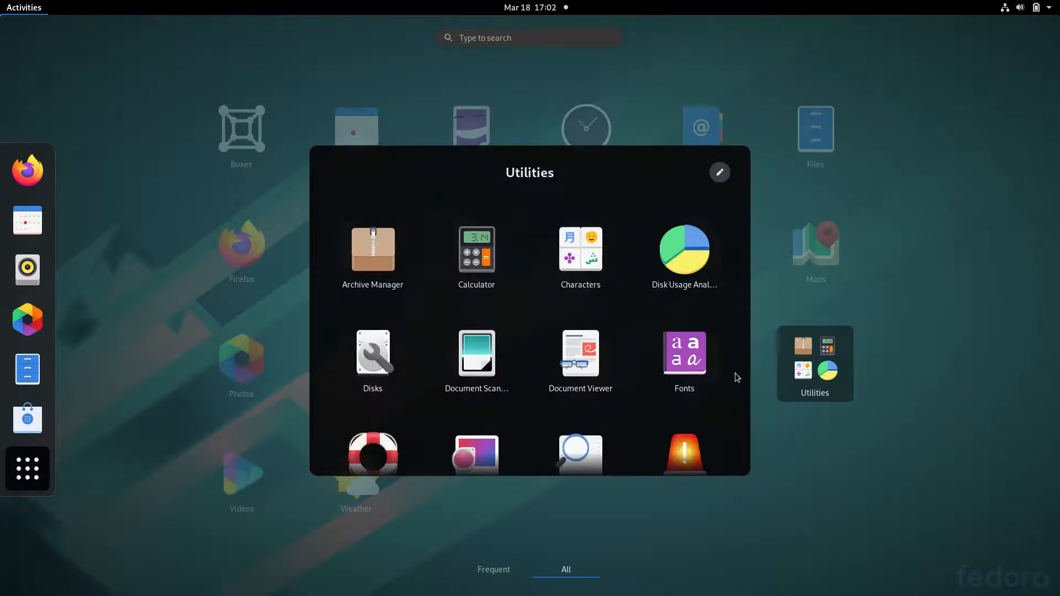
scroll("down", 3)
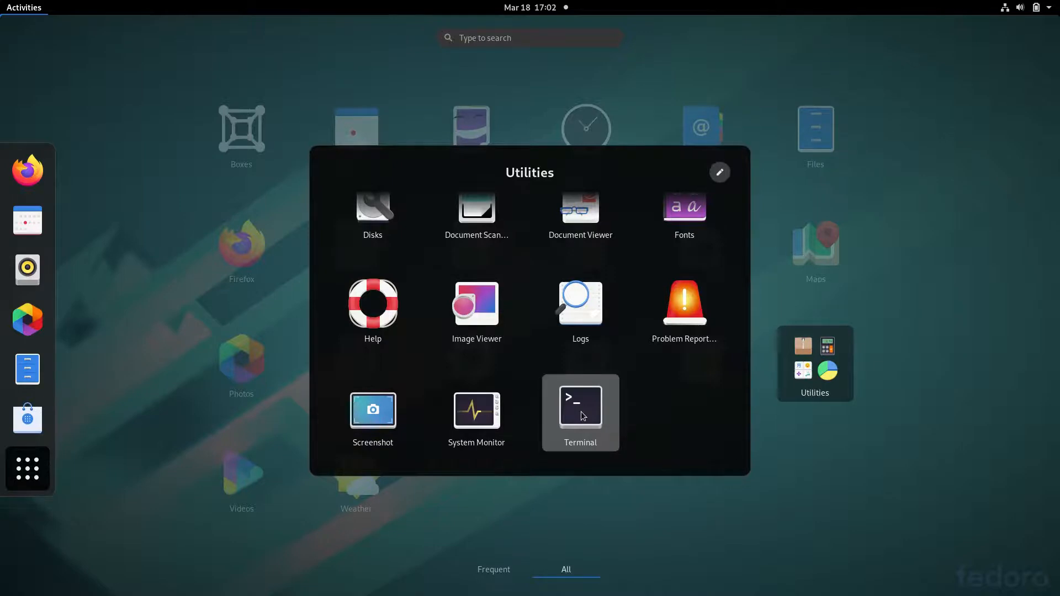
left_click(580, 412)
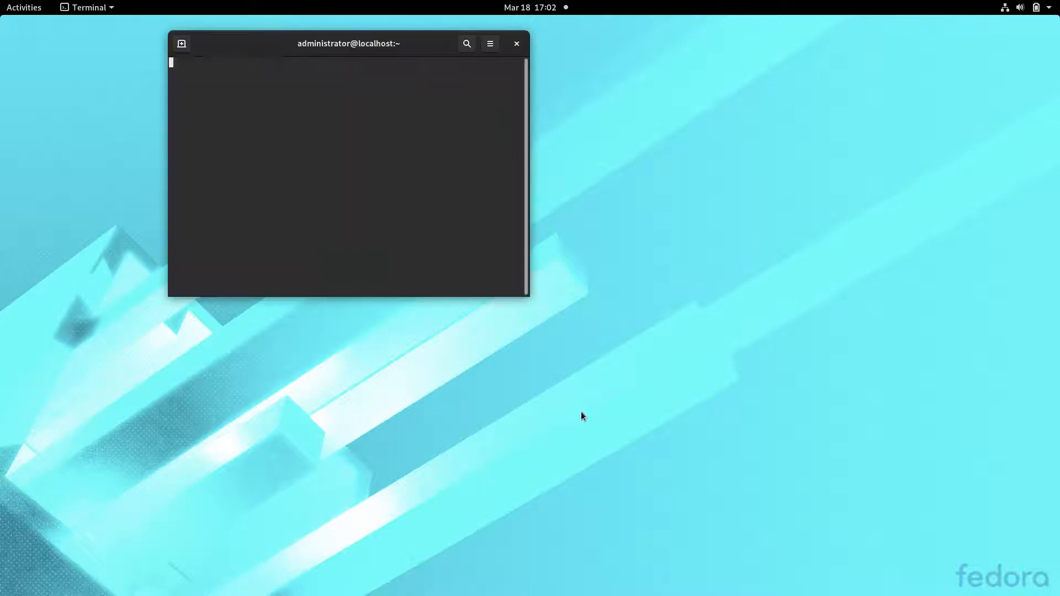
type("un")
type("se")
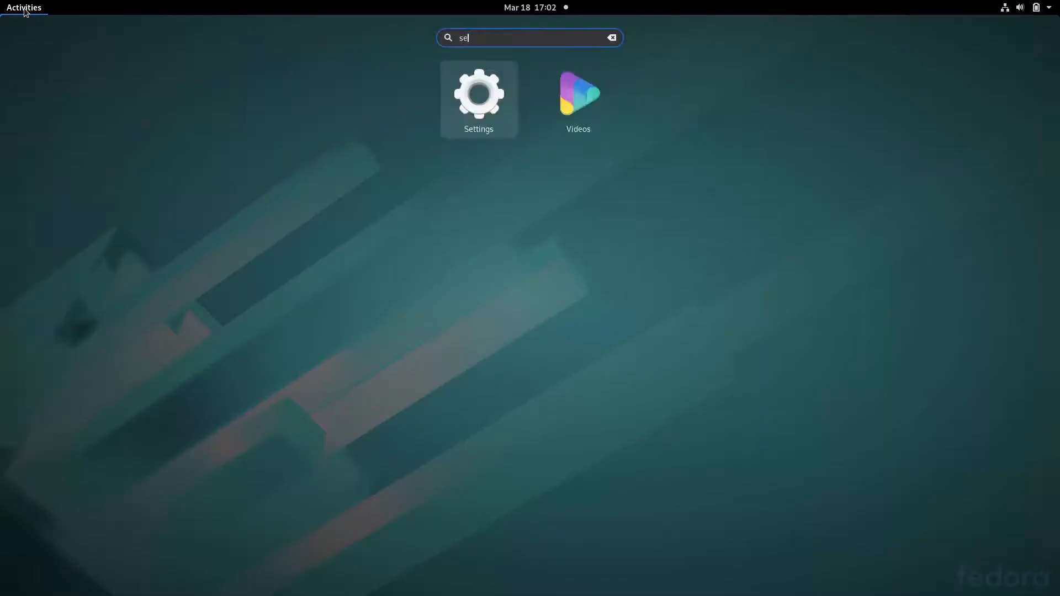
Step: Launch Settings and browse the About page showing Fedora 32 and GNOME 3.36
left_click(478, 92)
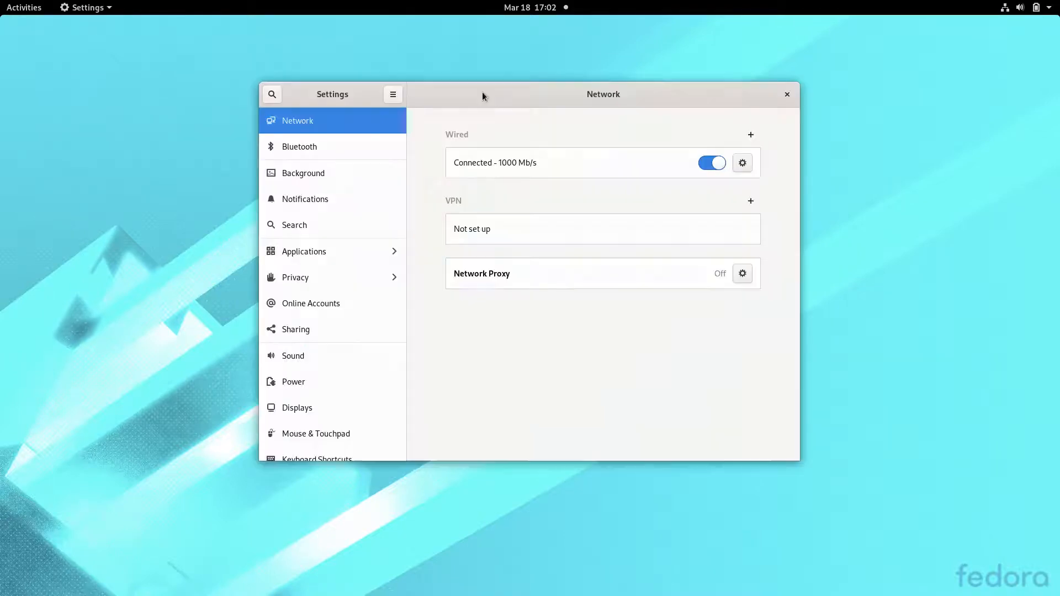
scroll("down", 3)
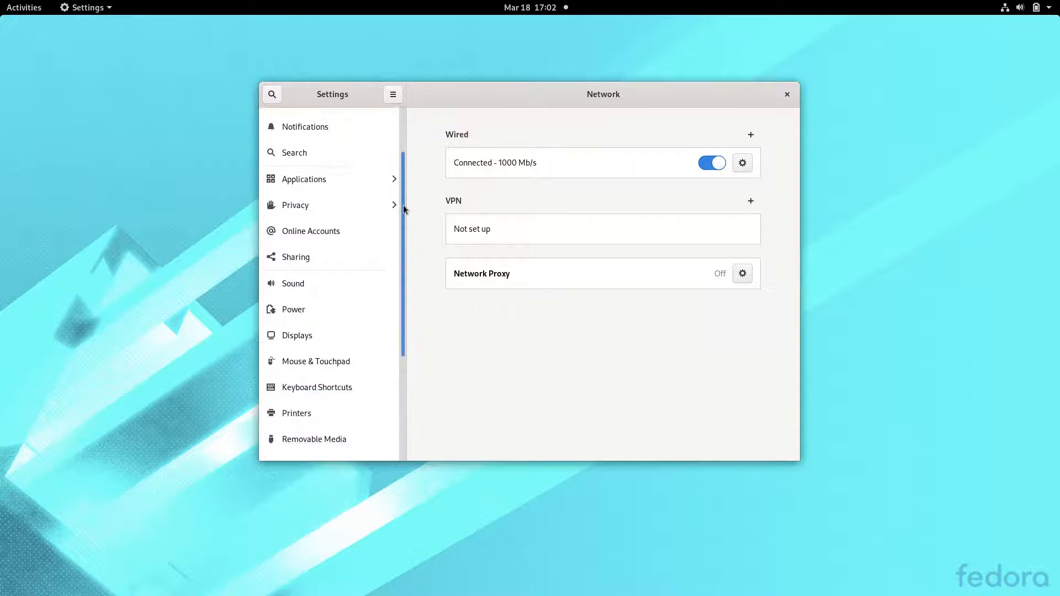
scroll("down", 3)
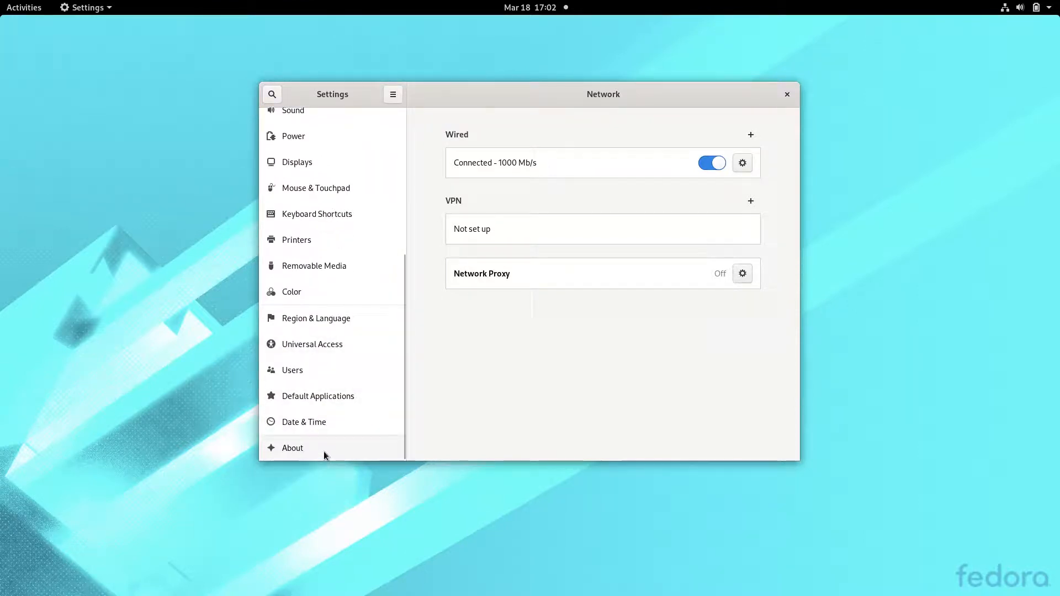
left_click(293, 448)
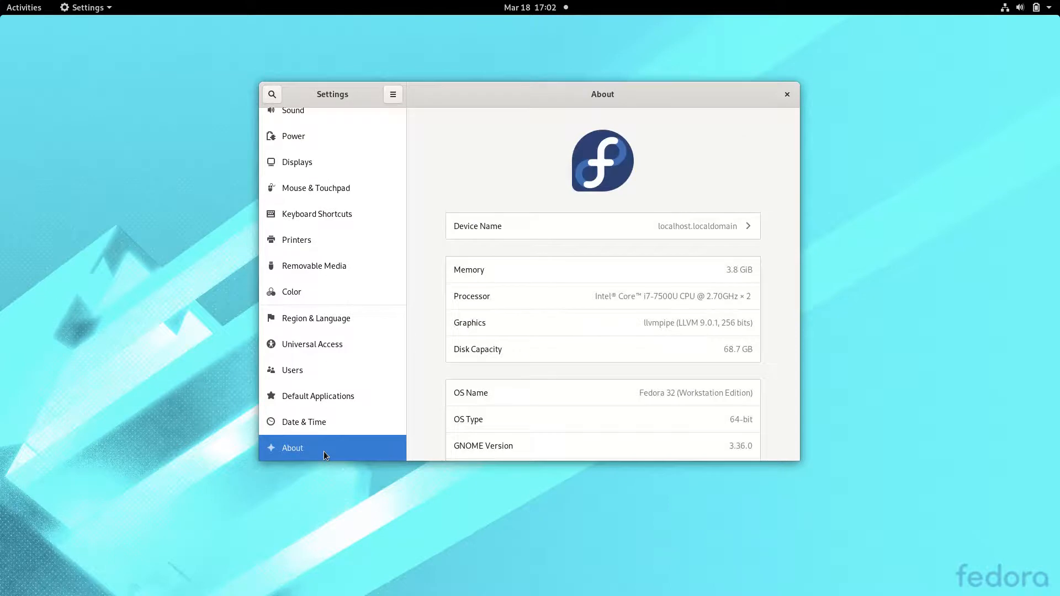
mouse_move(789, 214)
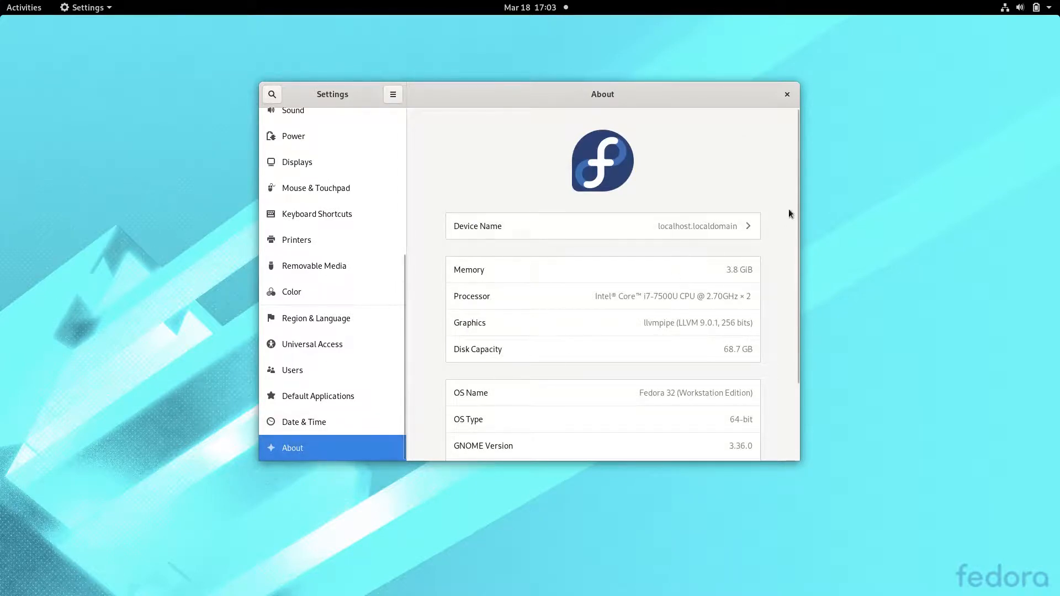
scroll("down", 3)
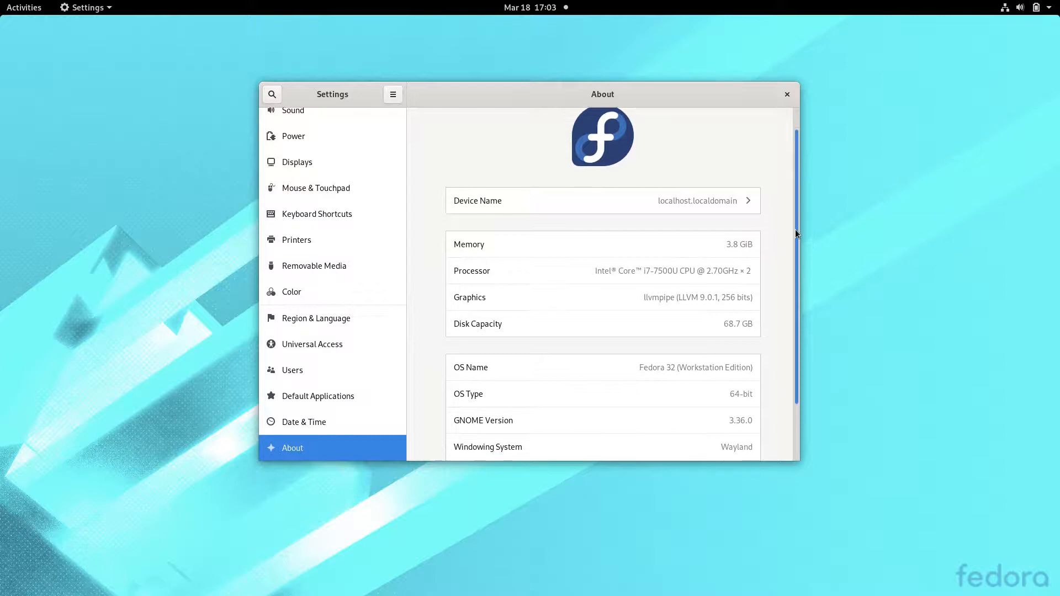
scroll("down", 3)
type("sys")
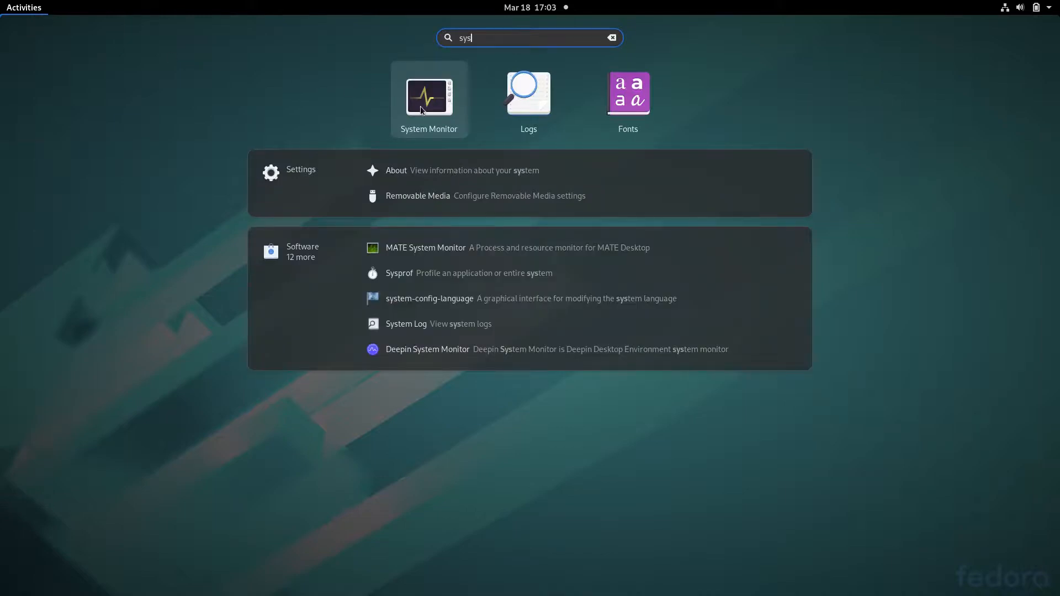
mouse_move(432, 111)
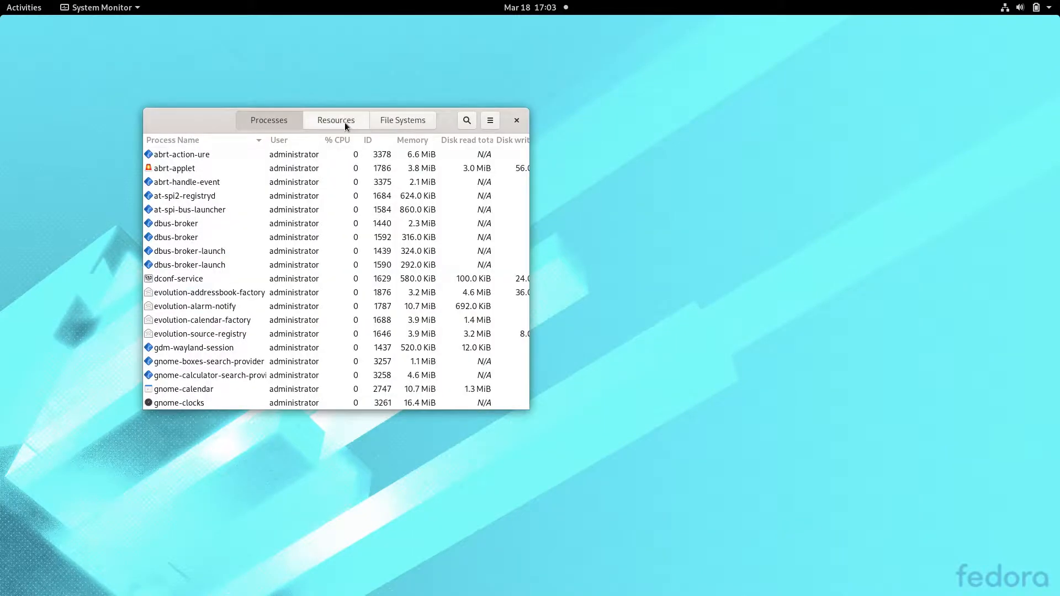
Step: Show System Monitor's Resources graphs, then bring up the activities overview
left_click(335, 120)
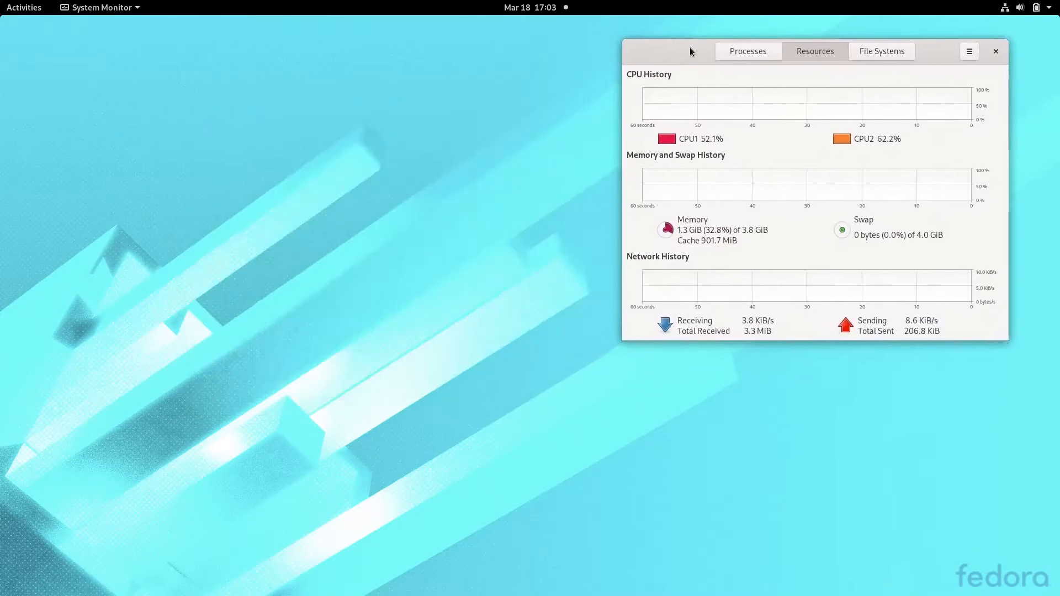
left_click(24, 7)
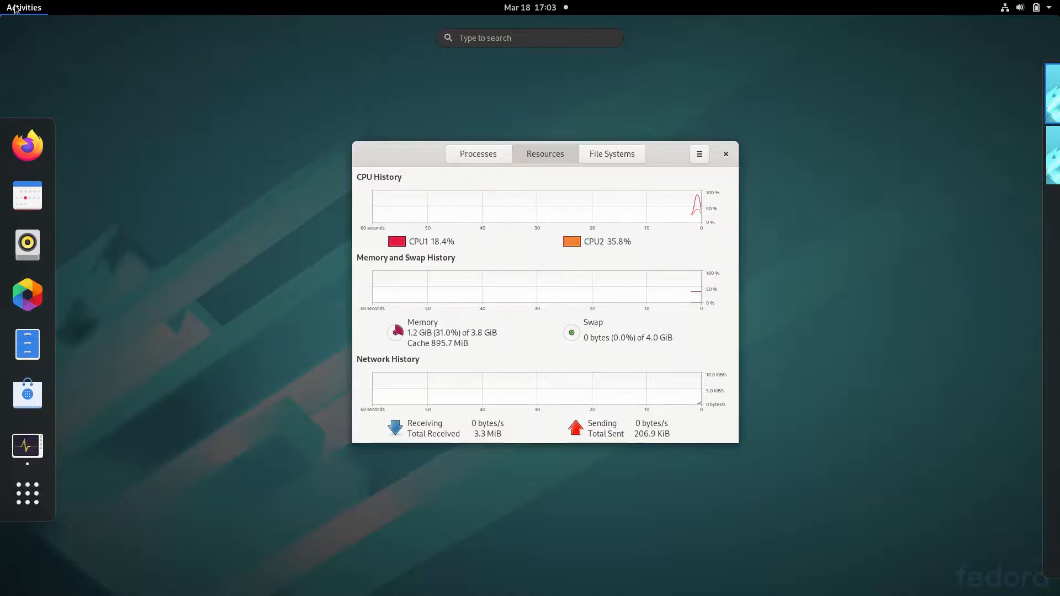
Step: Search 'twea', install GNOME Tweaks via Software, and launch it
type("twe")
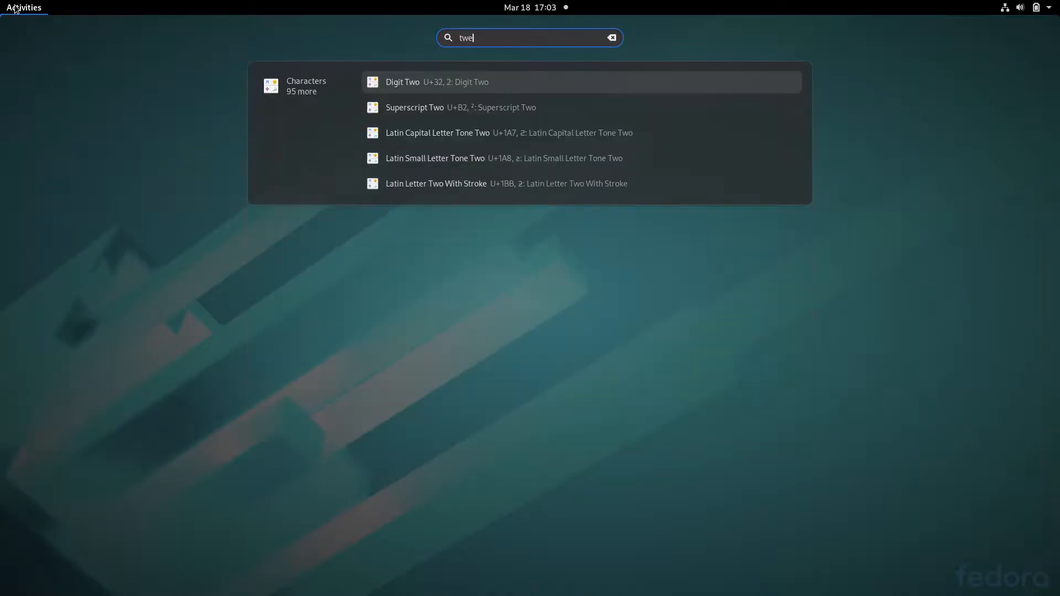
type("a")
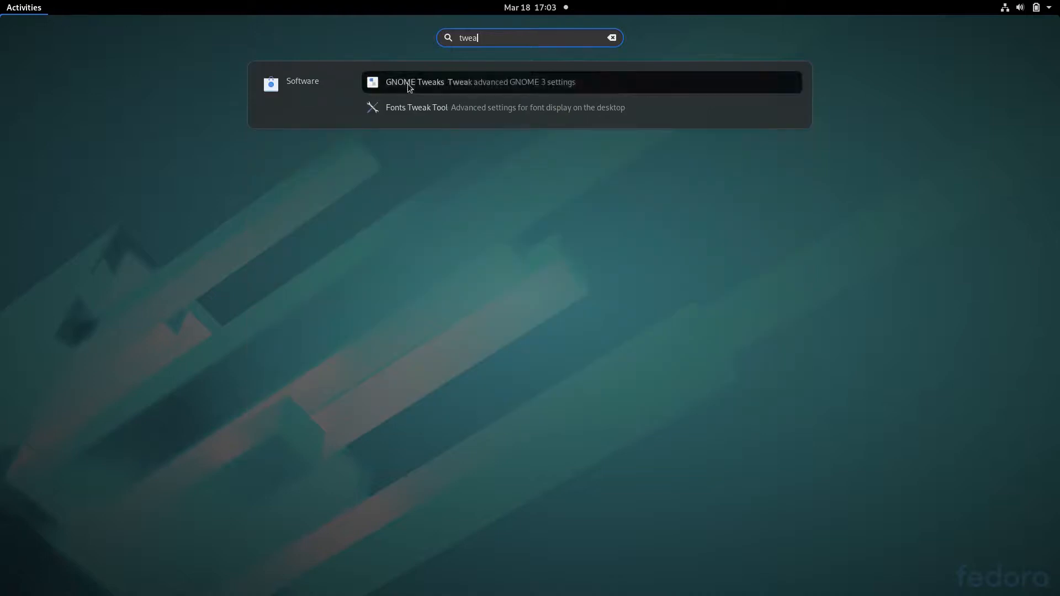
left_click(479, 81)
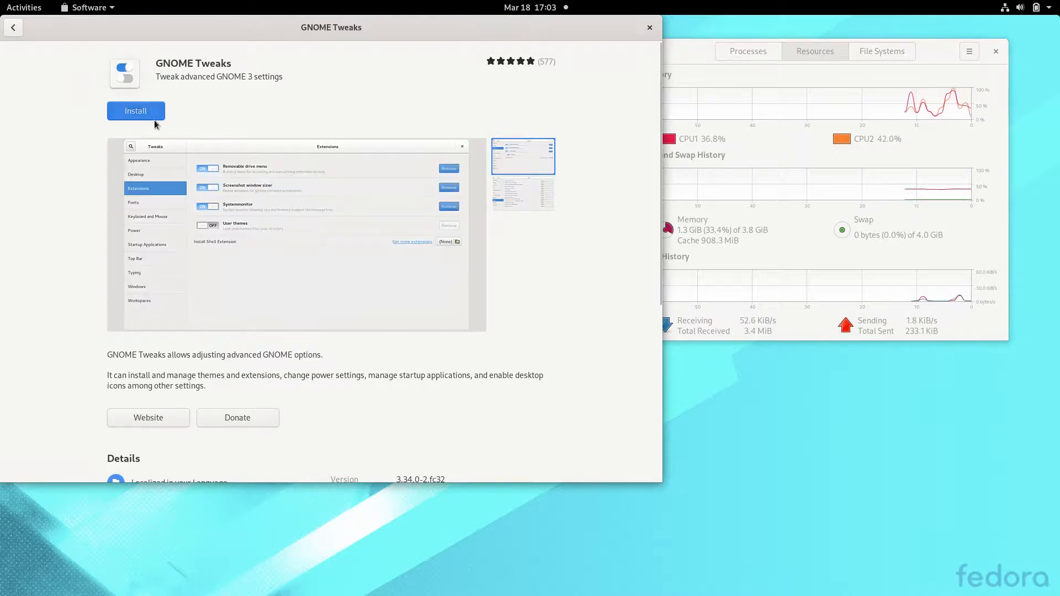
left_click(136, 111)
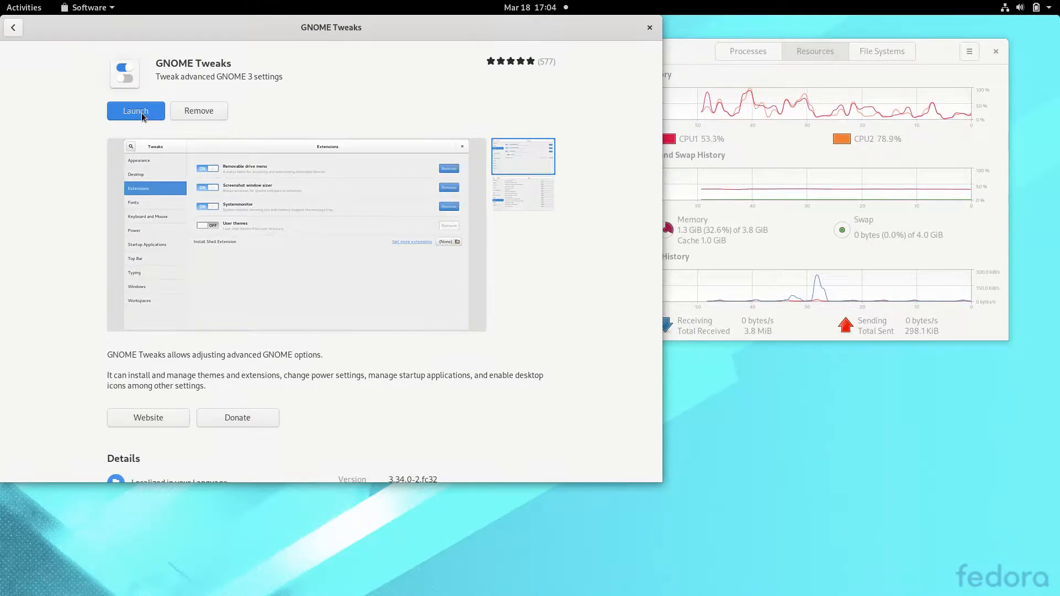
left_click(135, 110)
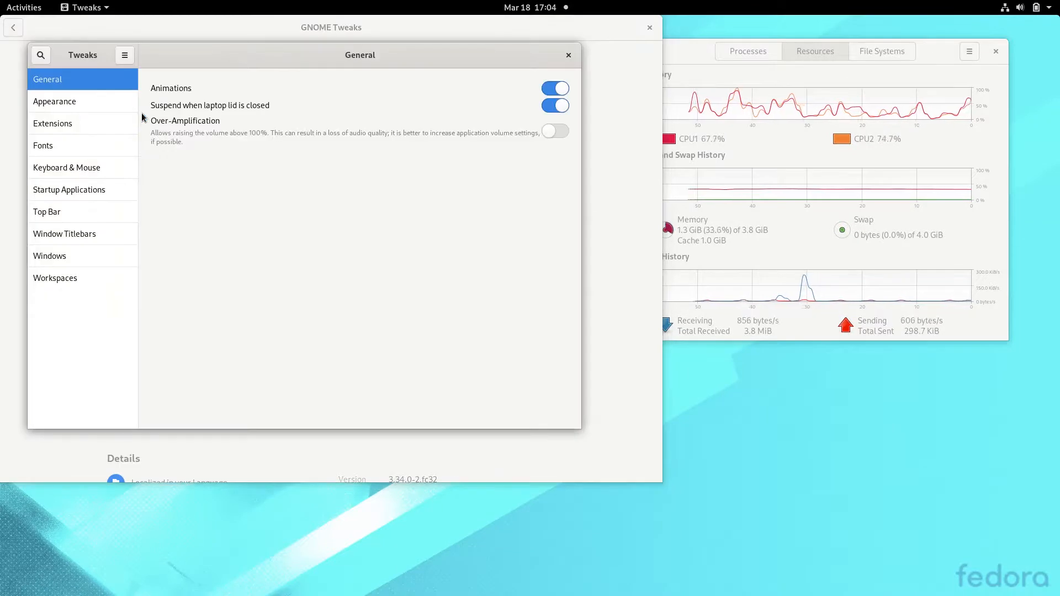
Step: Set the Applications theme to Adwaita-dark in Appearance, keep icons unchanged, and close Tweaks
left_click(54, 100)
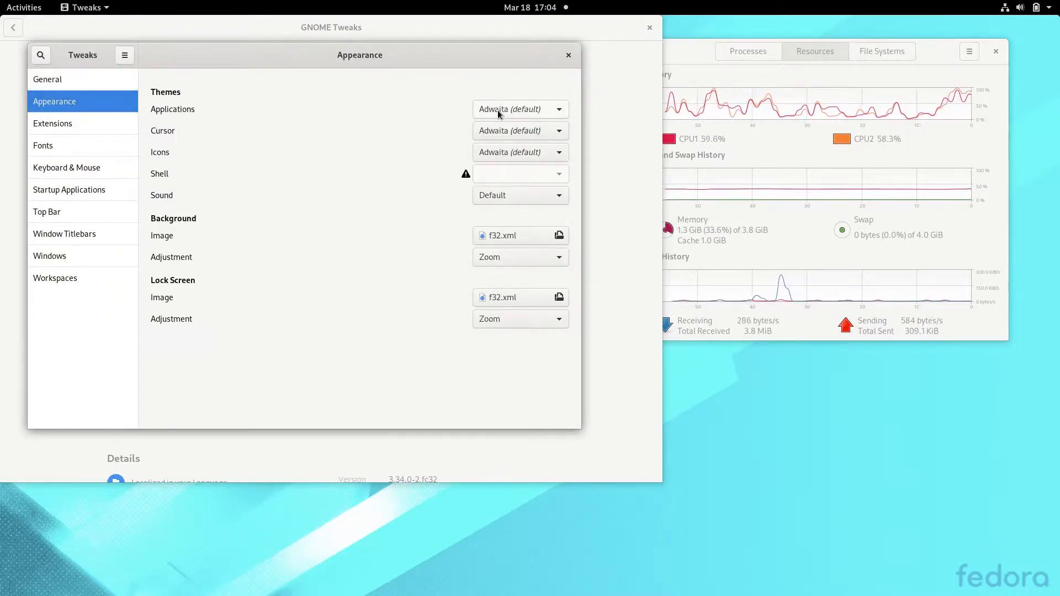
left_click(520, 108)
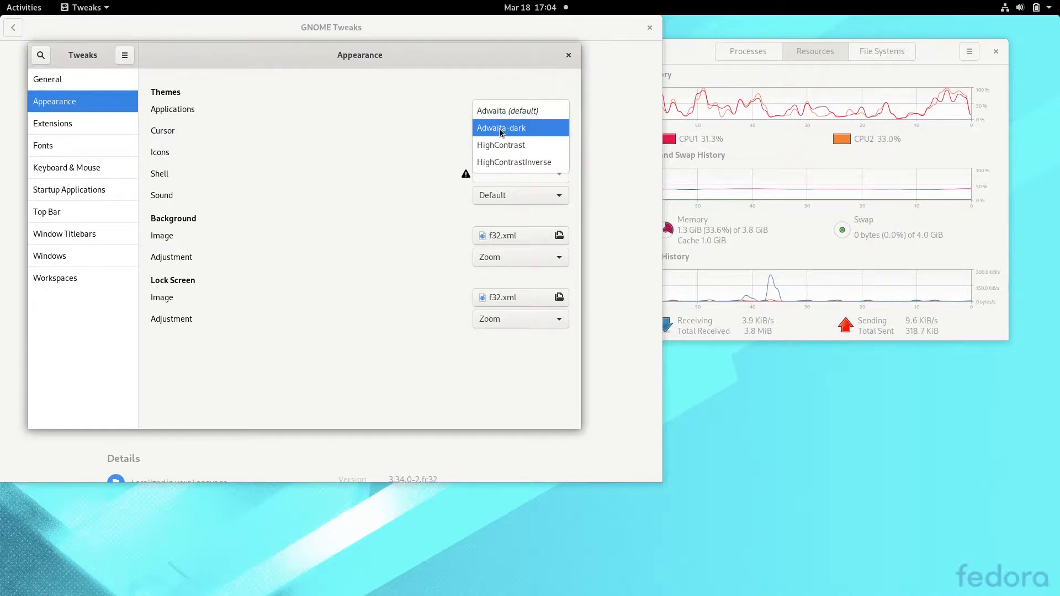
left_click(501, 128)
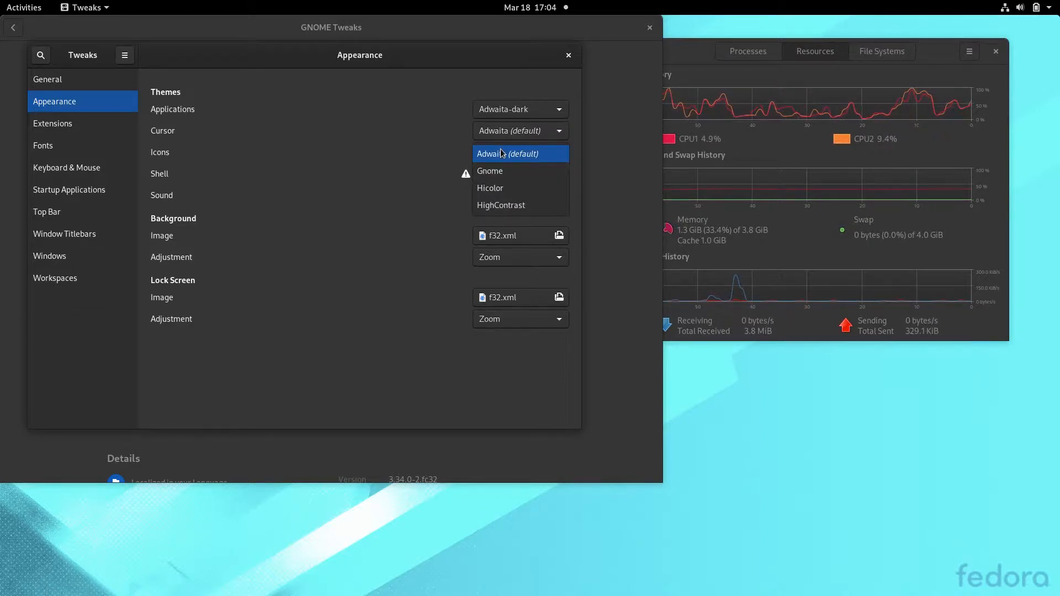
left_click(508, 153)
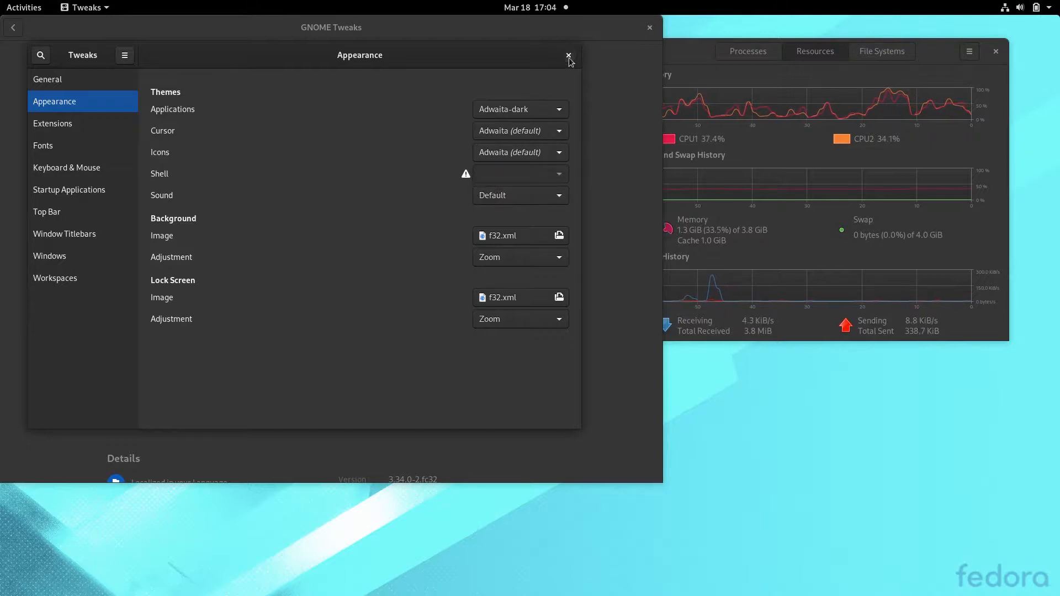
left_click(568, 55)
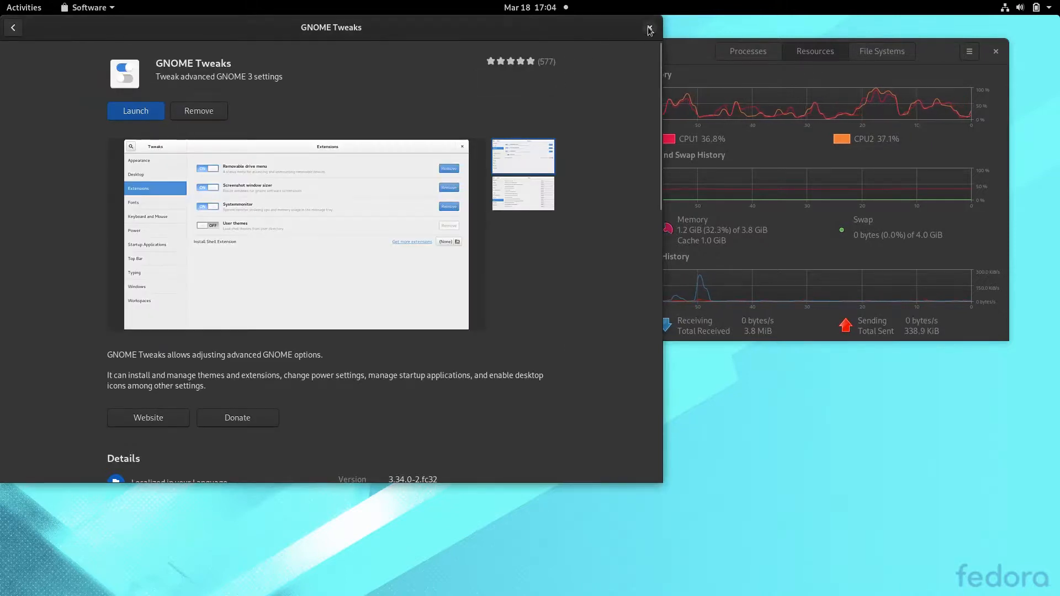
Step: Close the GNOME Software window and the dark-themed Files Home window
left_click(648, 31)
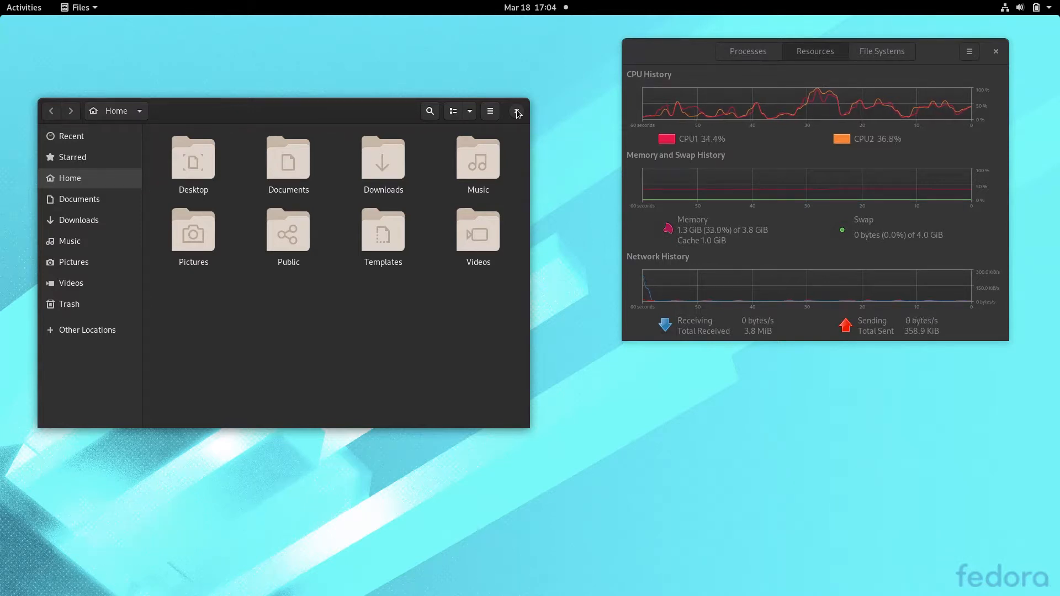
left_click(517, 111)
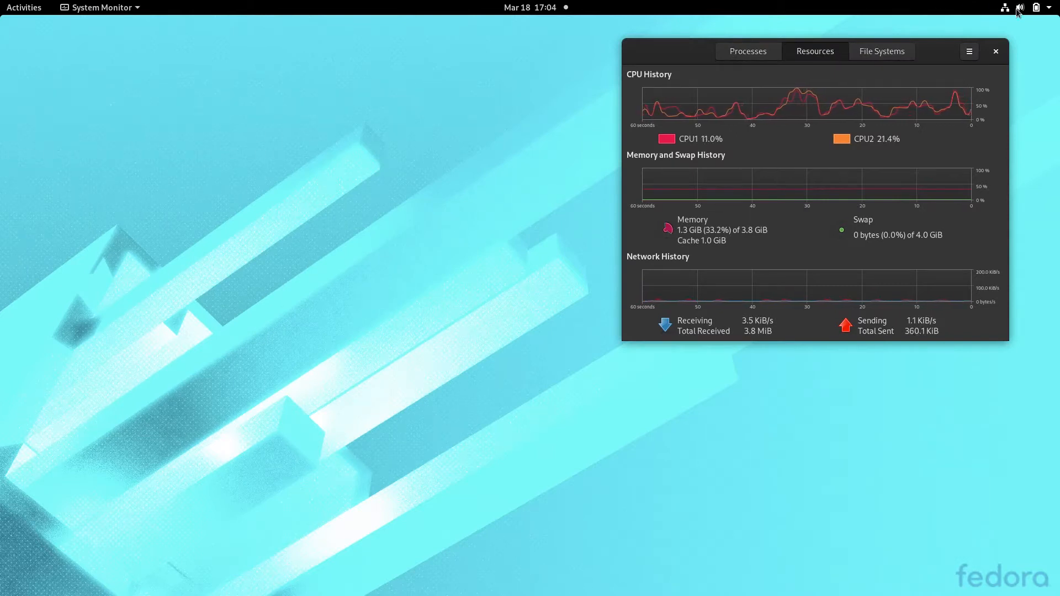
Step: Open the top-right system menu, dismiss it, then reopen it
left_click(1037, 8)
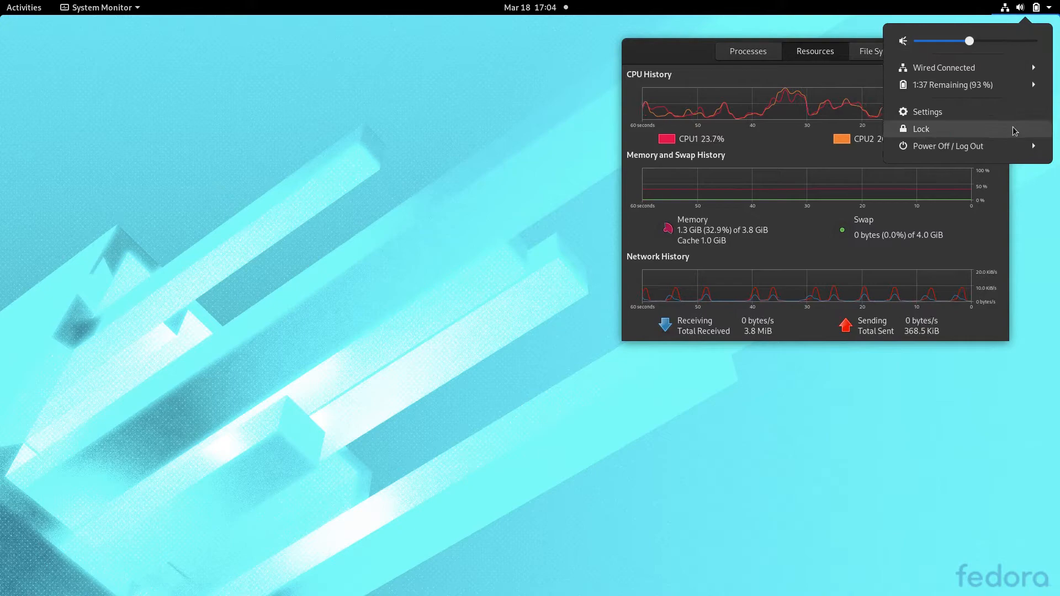
left_click(921, 130)
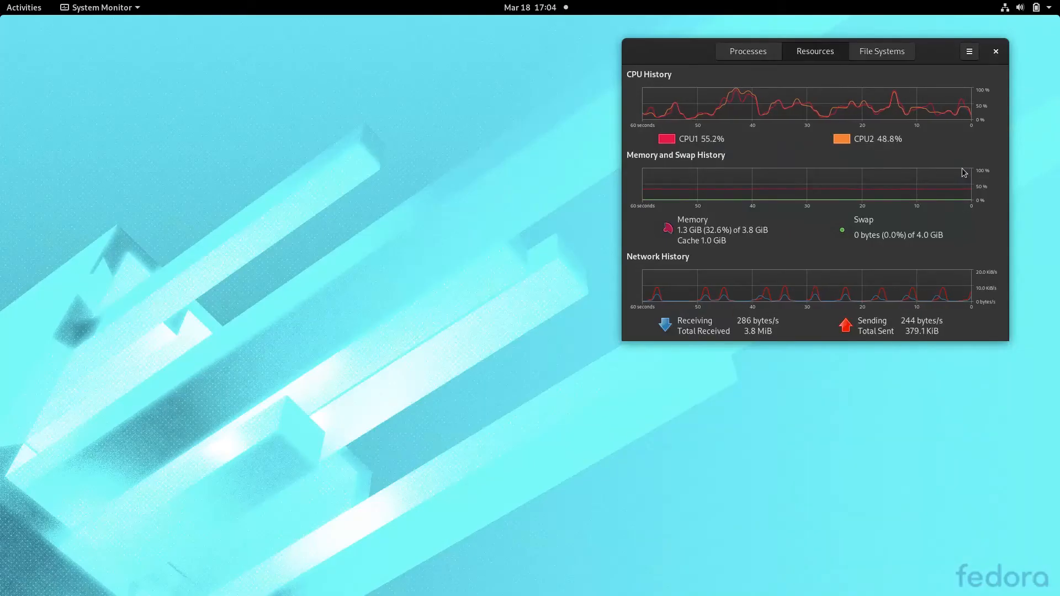
left_click(1039, 7)
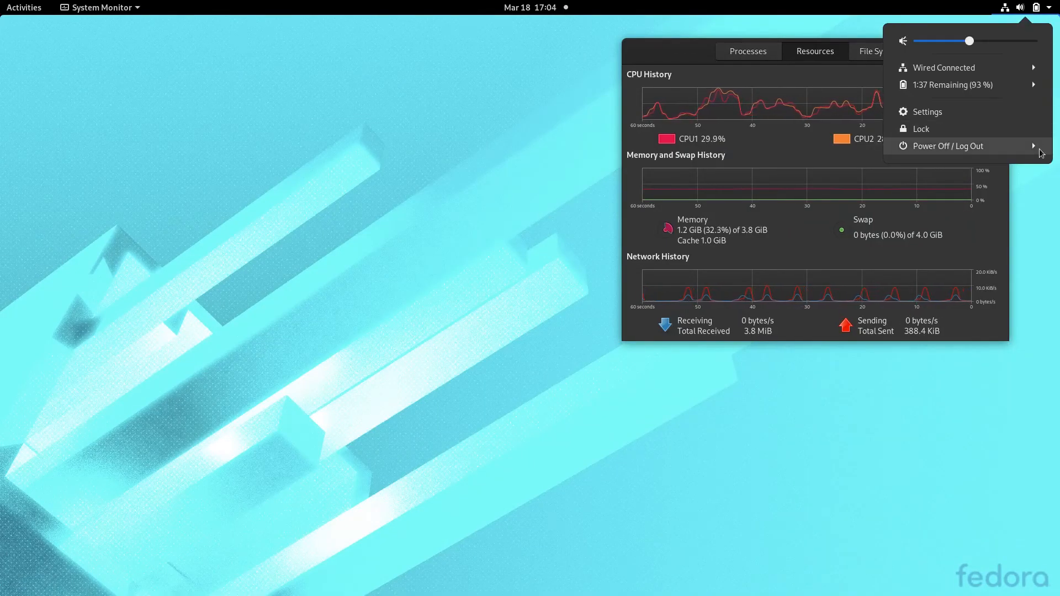